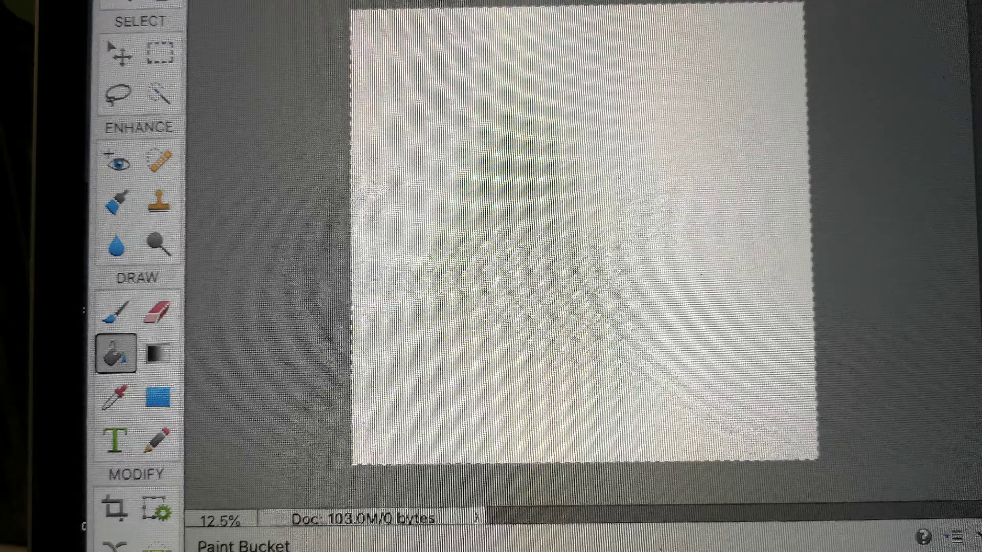
Switch to the Lasso tool for freehand selections on the blank white canvas
left_click(113, 97)
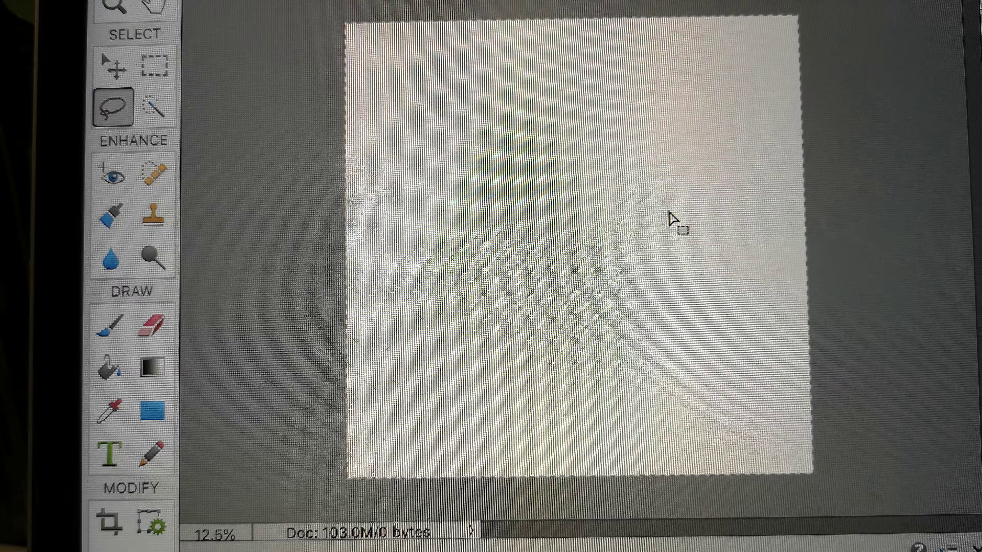
mouse_move(523, 32)
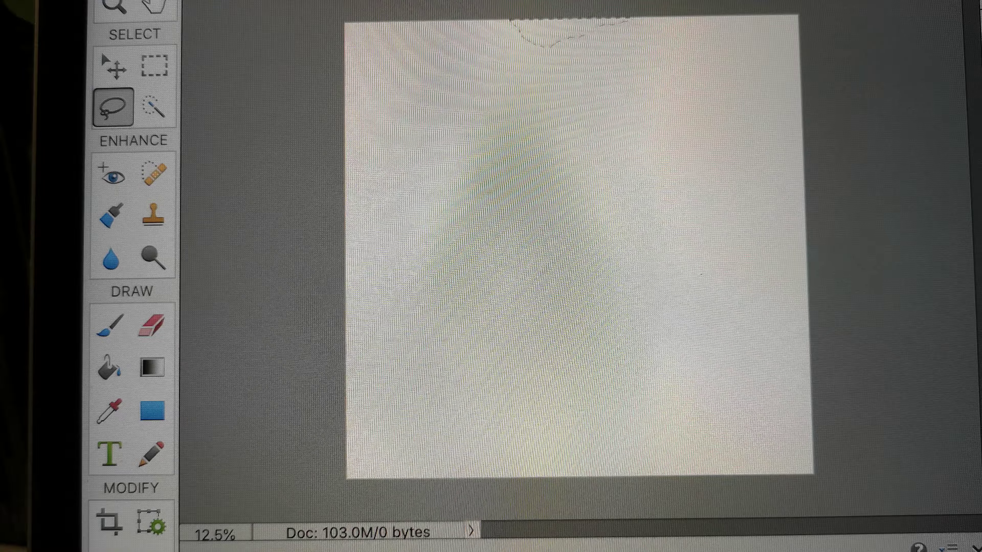
mouse_move(131, 368)
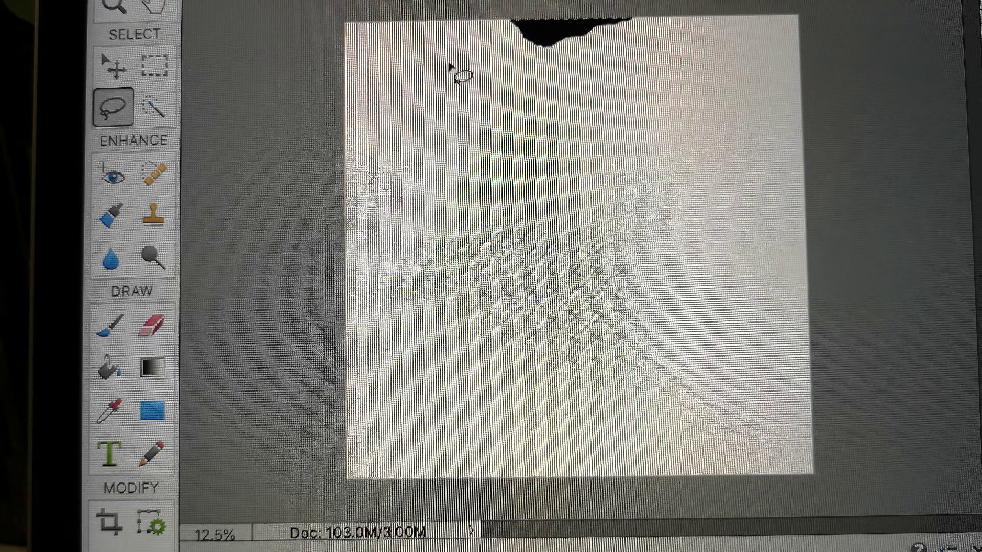
mouse_move(495, 34)
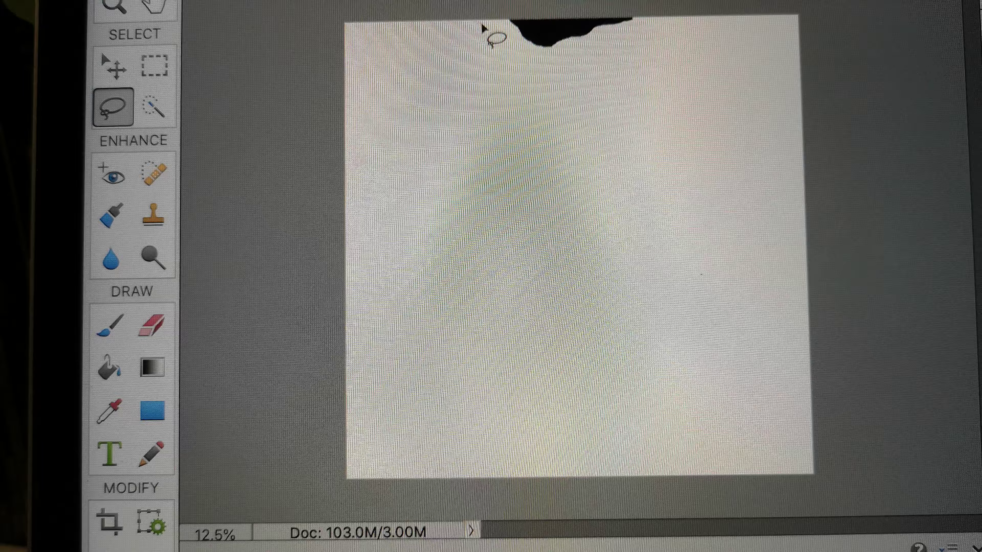
Lasso a forked V-shaped stripe from the top edge and fill it black with the Paint Bucket
left_click_drag(497, 37, 539, 100)
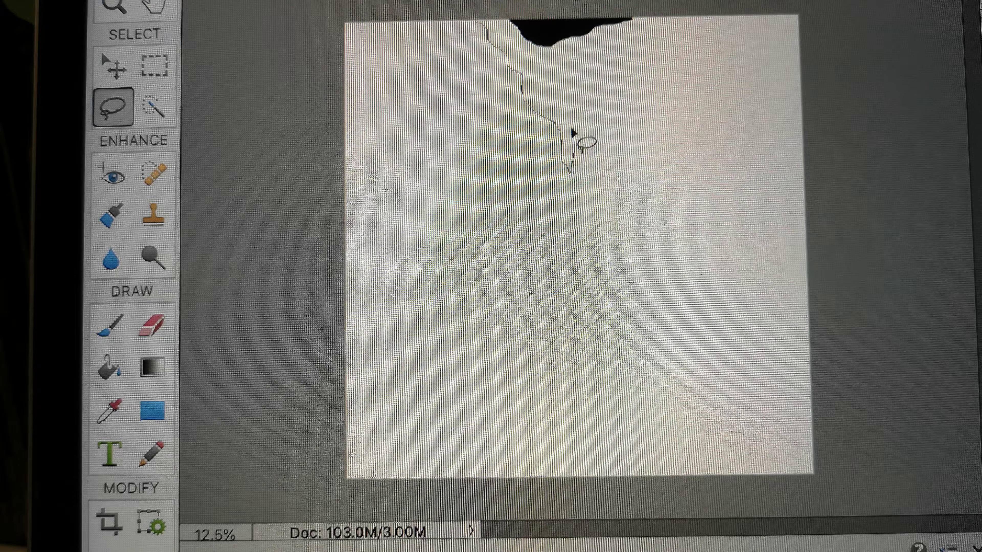
left_click_drag(576, 144, 686, 41)
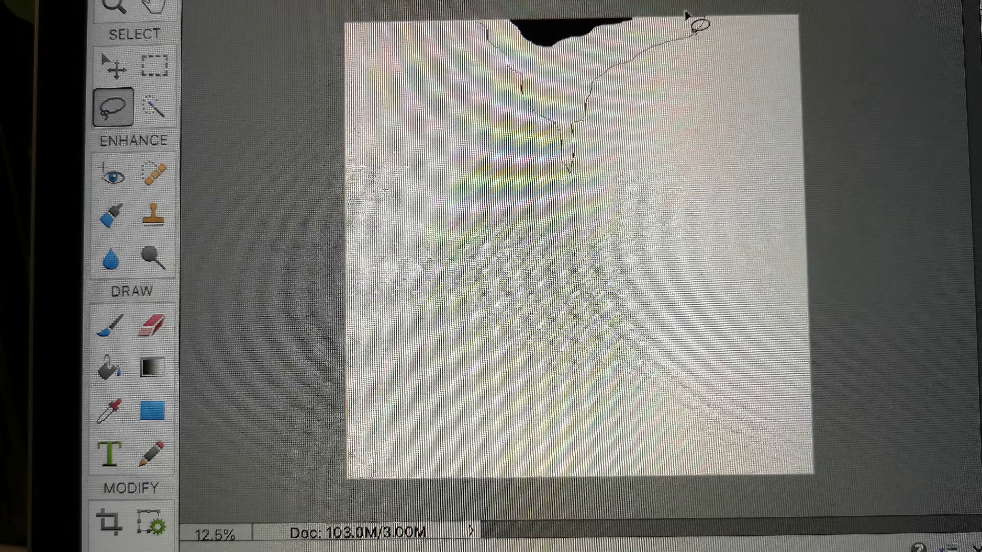
left_click_drag(695, 28, 569, 100)
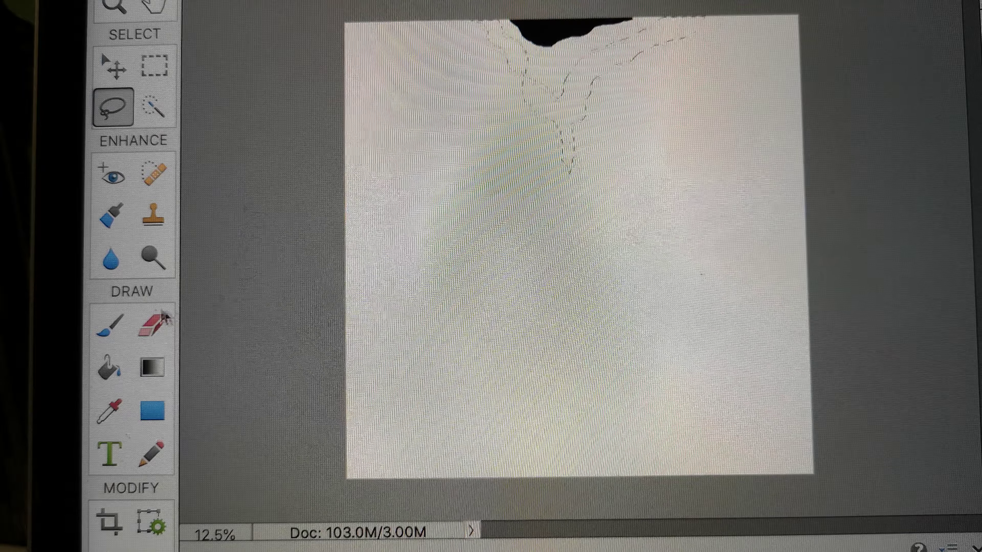
left_click(110, 367)
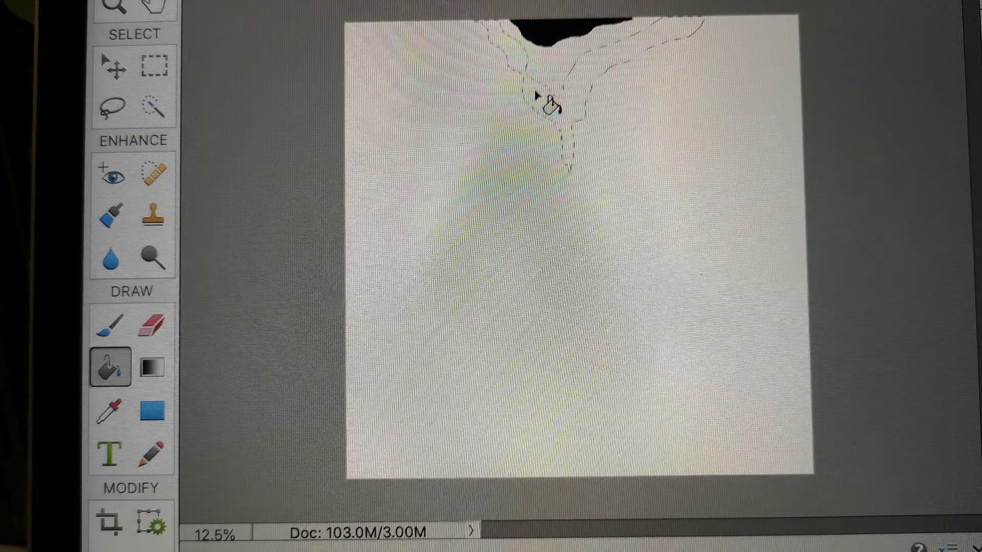
left_click(551, 103)
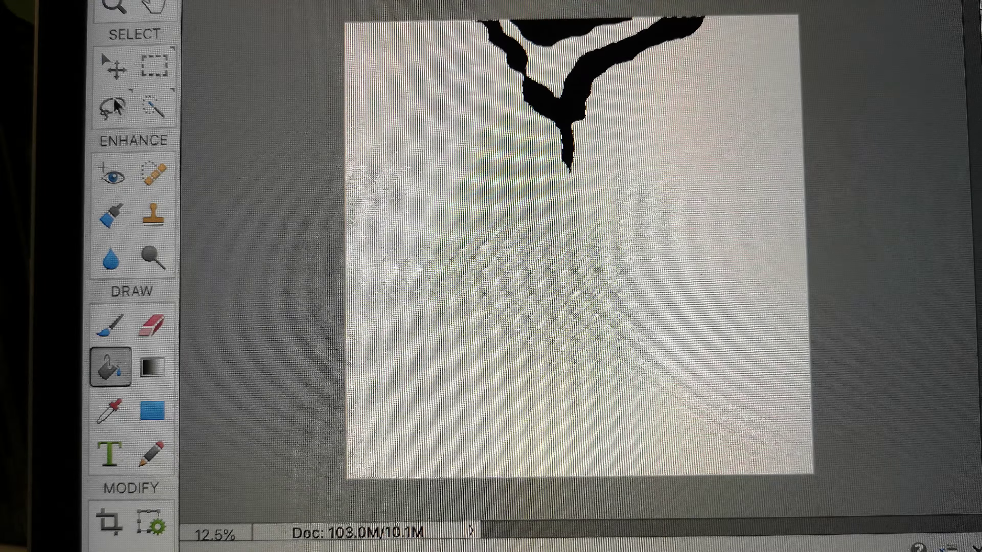
Lasso a long curving stripe from the top-right corner and fill it black
left_click(112, 105)
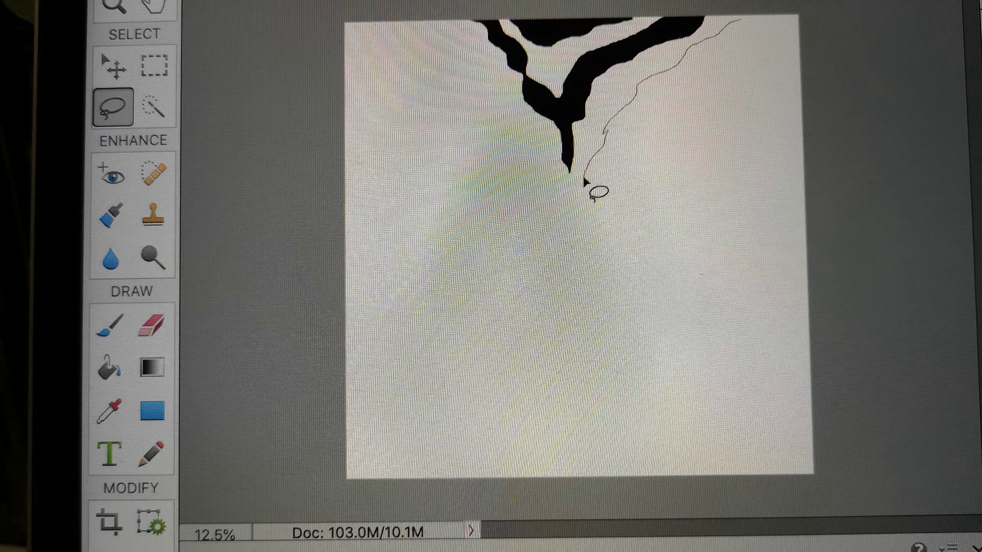
left_click_drag(592, 188, 626, 349)
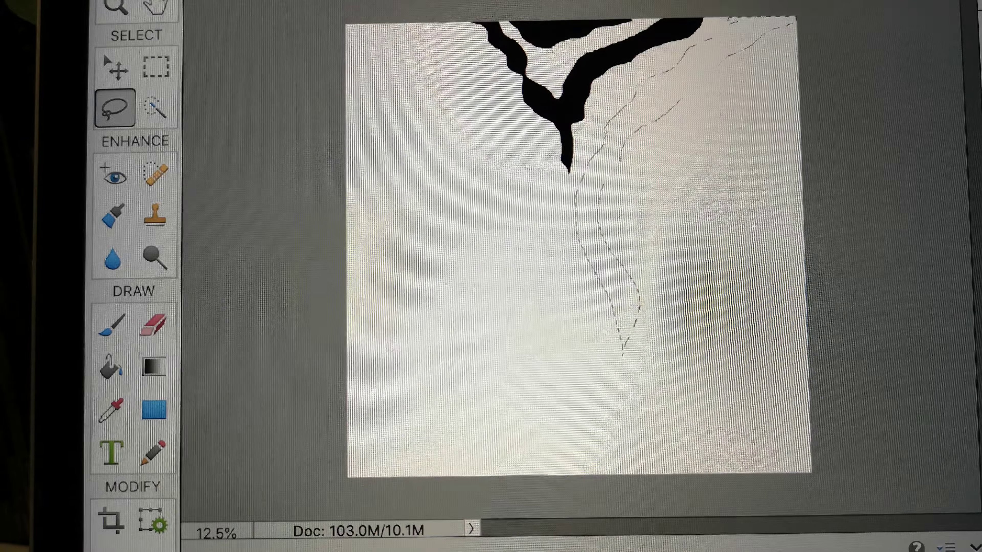
left_click(113, 367)
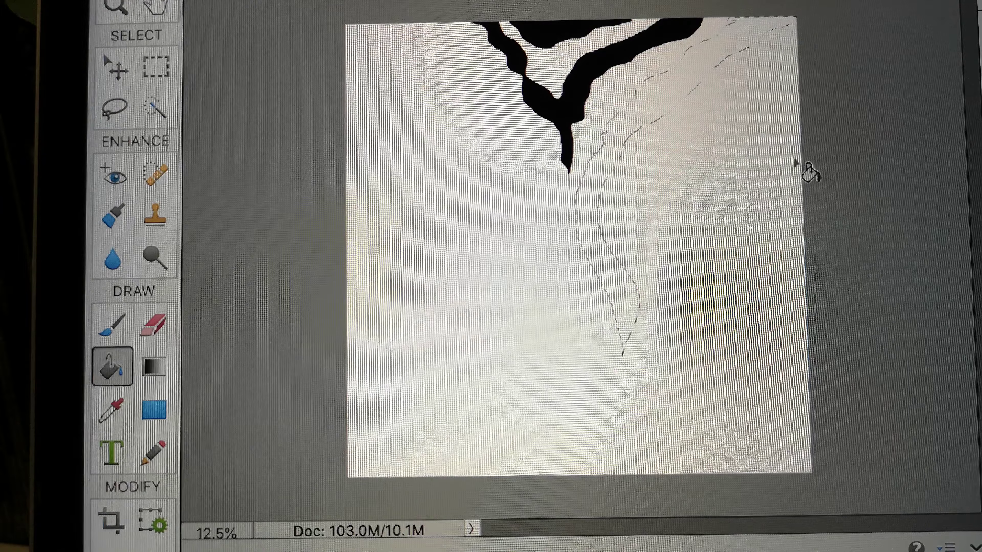
left_click(626, 241)
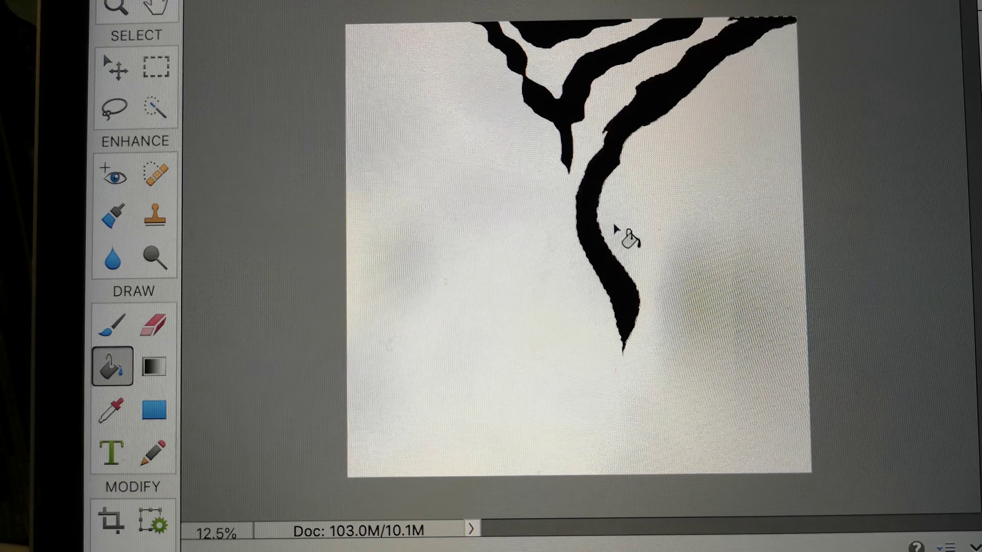
left_click(623, 241)
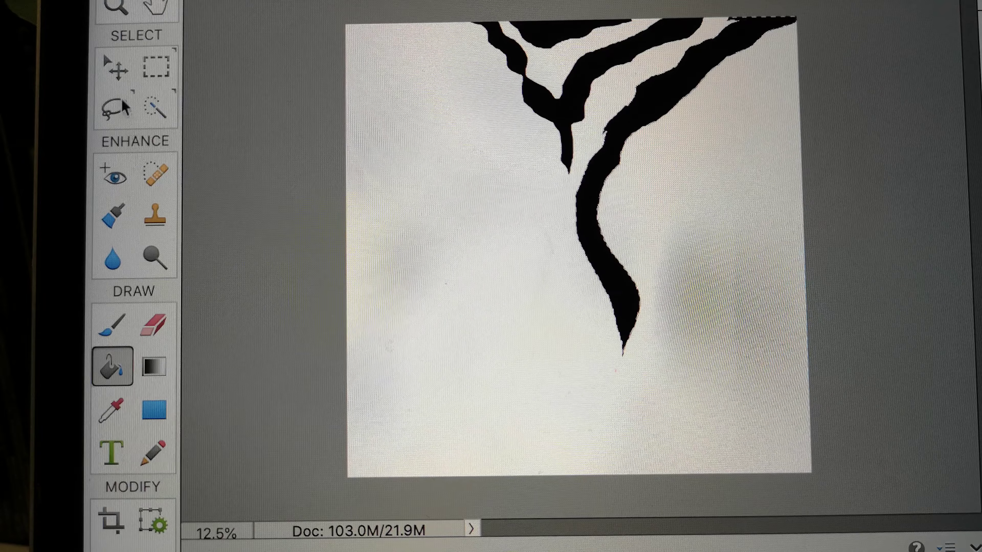
Lasso a wavy stripe from the right edge to the bottom and fill it black
left_click(114, 107)
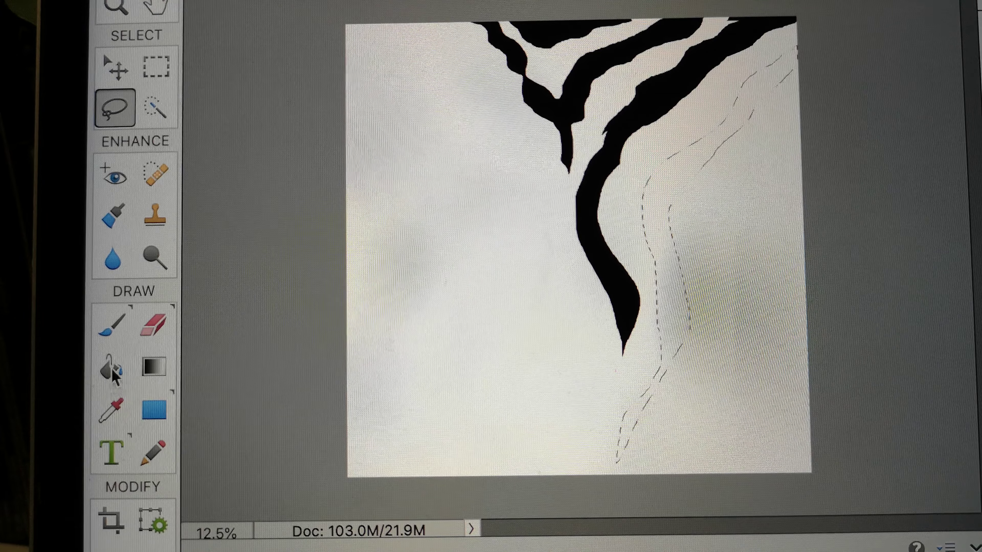
left_click(700, 230)
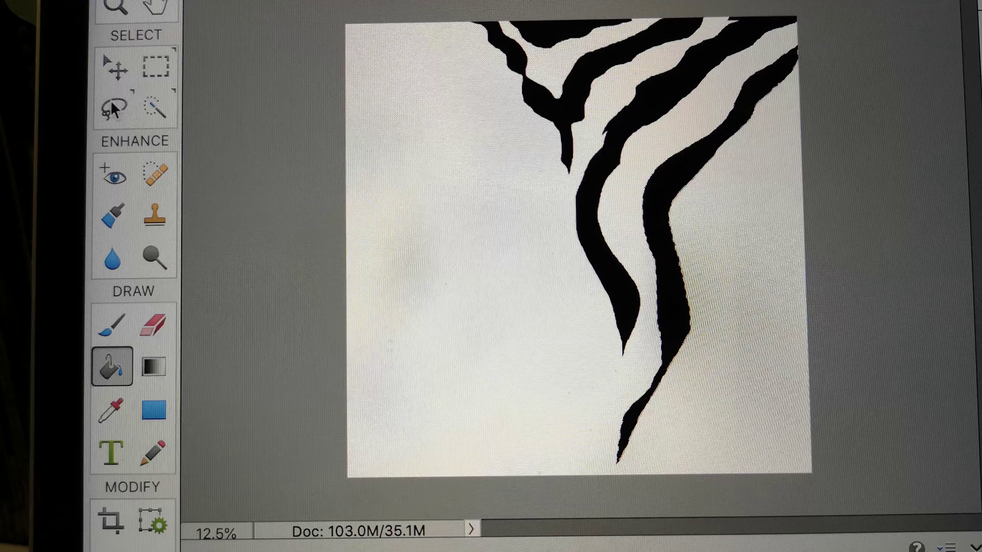
left_click(114, 108)
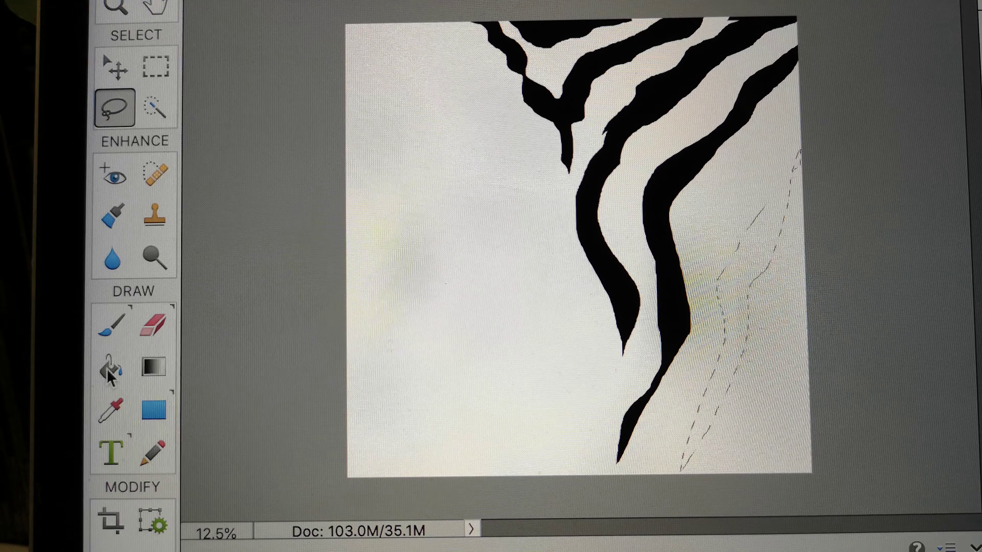
Fill the narrow right-side stripe outline with black
left_click(112, 368)
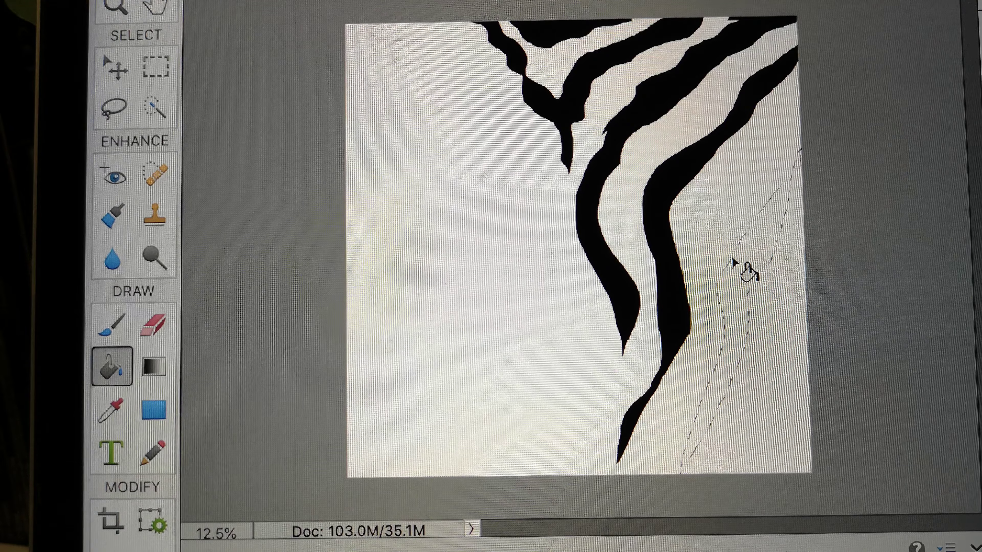
left_click(742, 273)
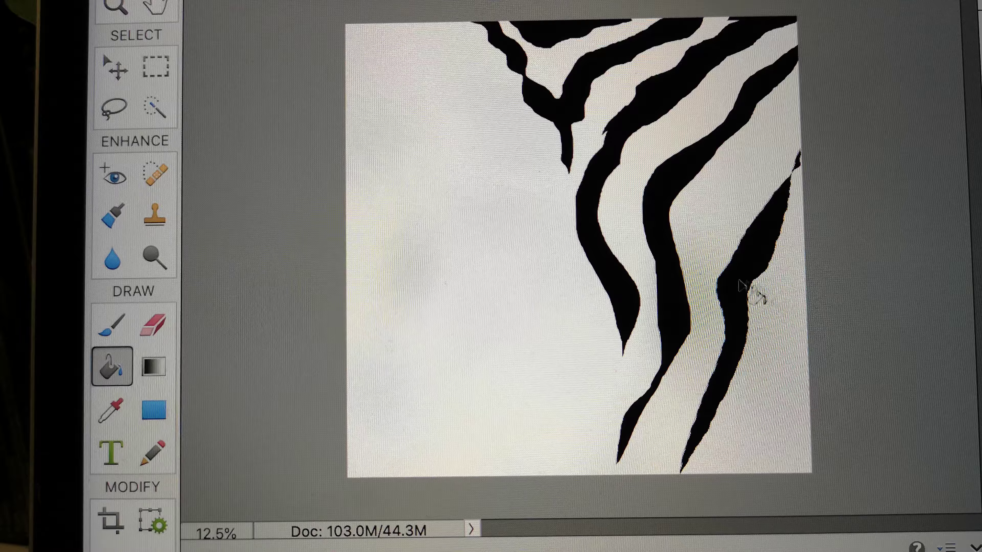
left_click(748, 291)
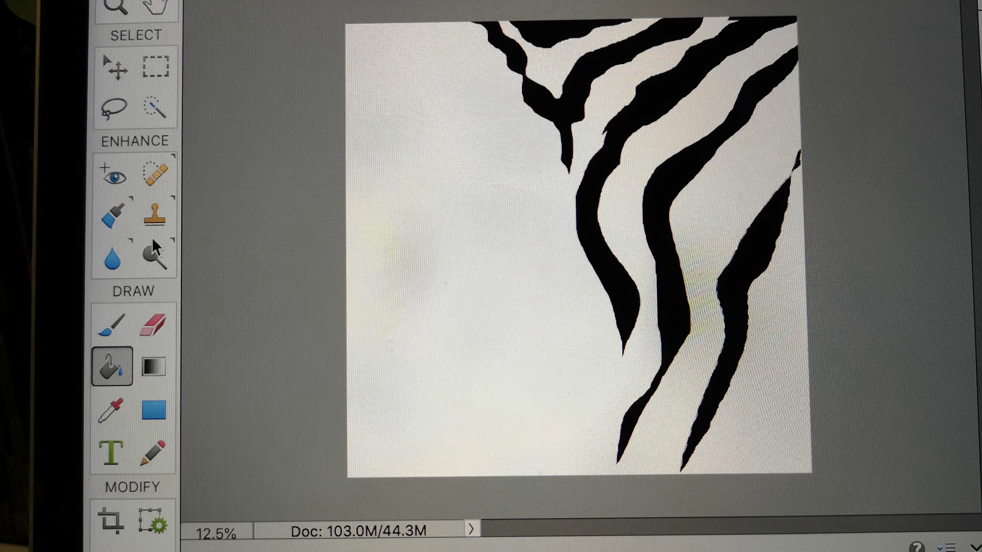
left_click(114, 106)
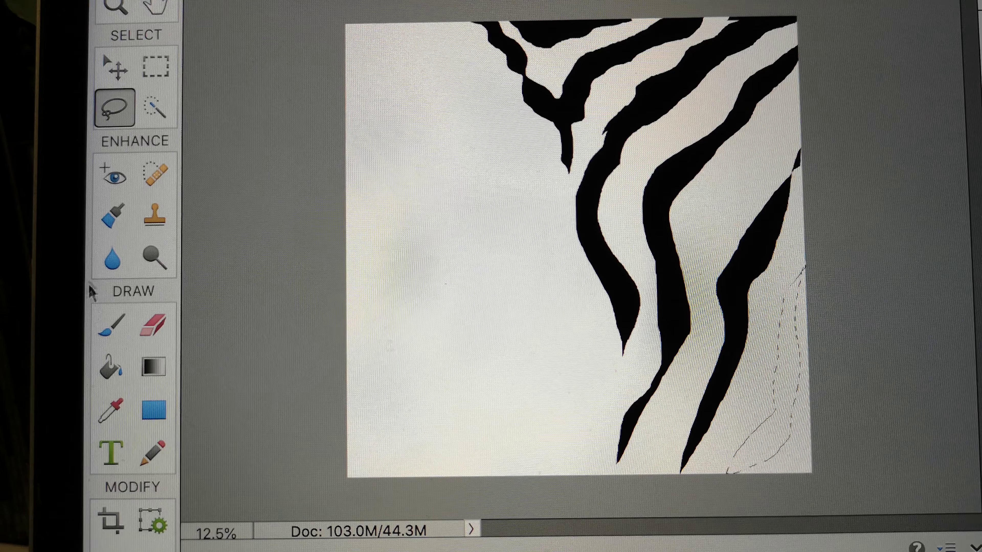
left_click(112, 366)
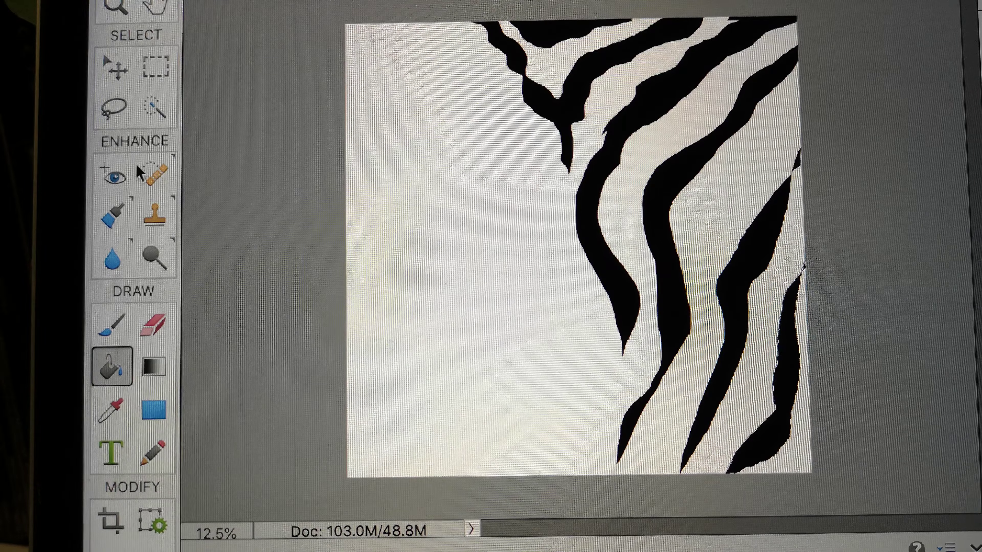
left_click(113, 106)
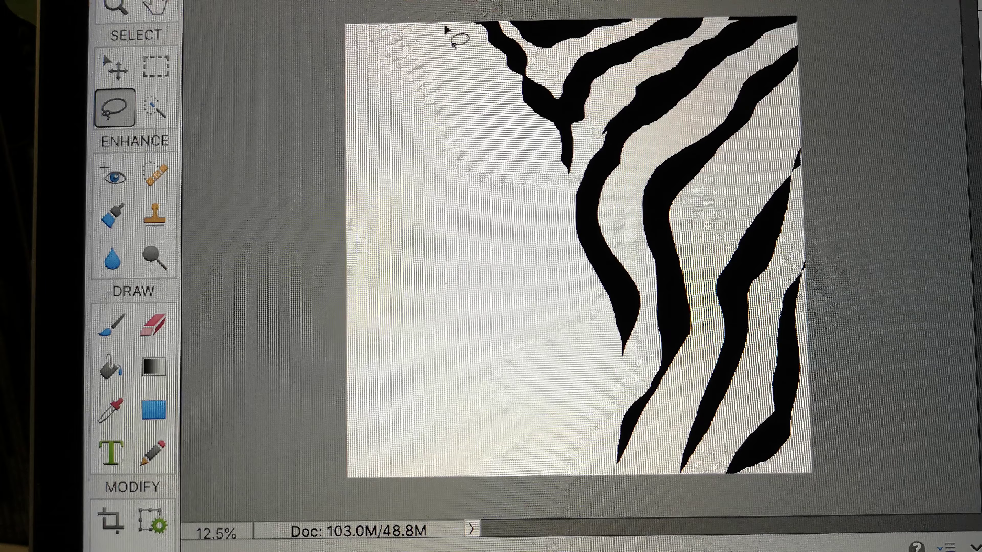
Lasso a tall wavy stripe down the middle and a new stripe on the left, filling them black
left_click_drag(457, 34, 513, 169)
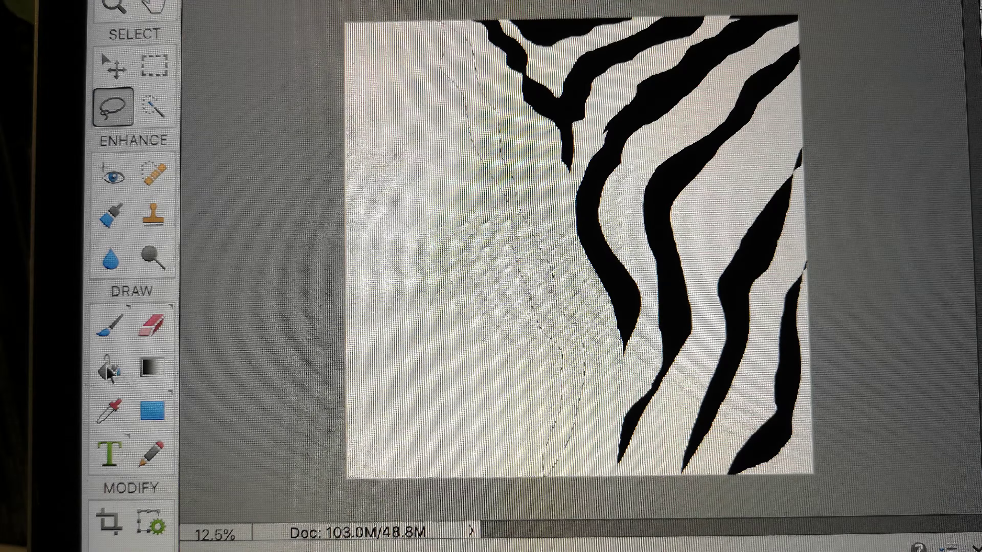
left_click(523, 298)
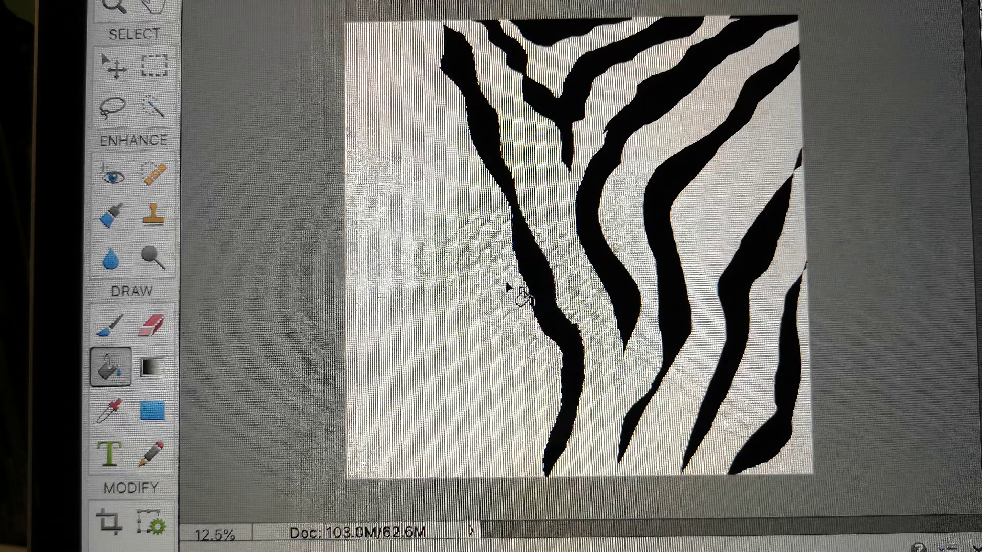
left_click(522, 297)
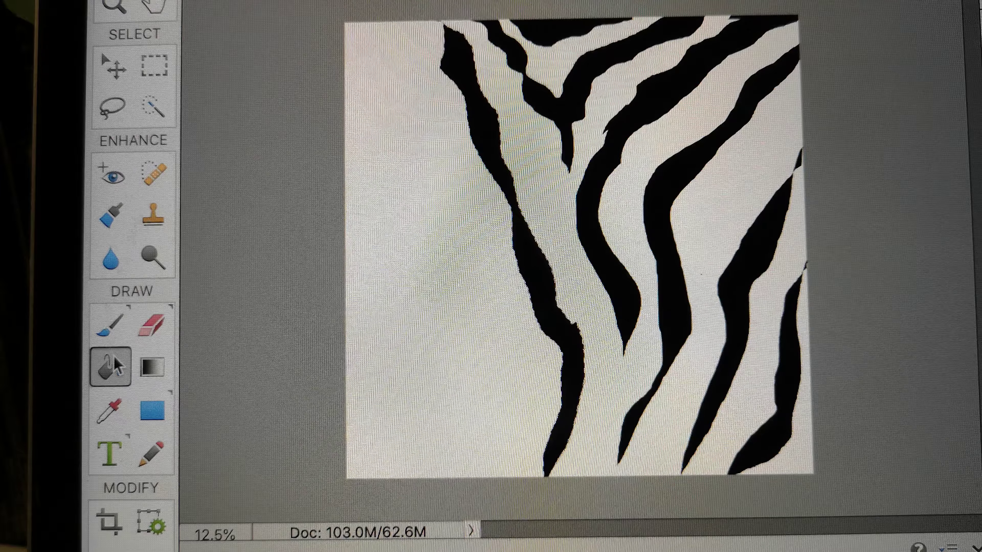
left_click(112, 107)
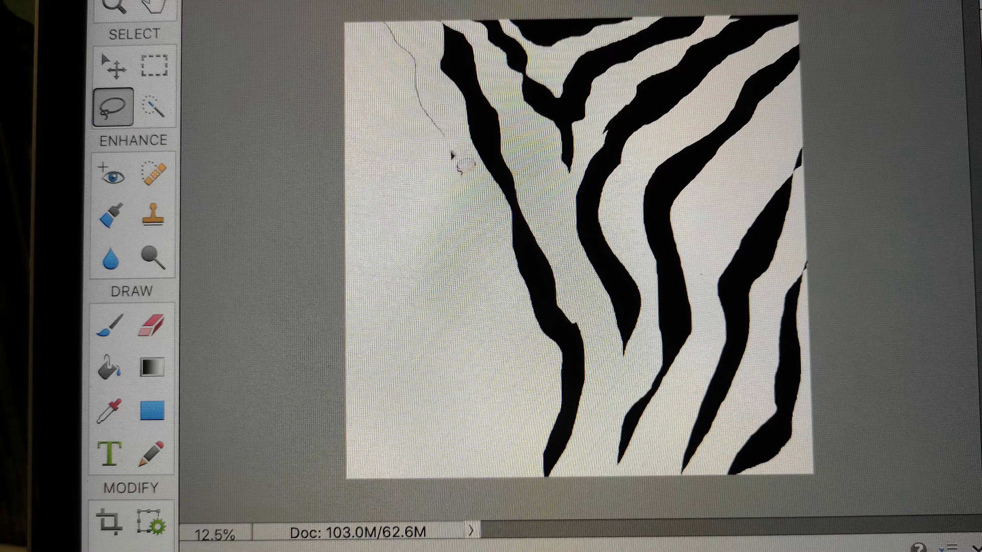
left_click_drag(454, 160, 511, 319)
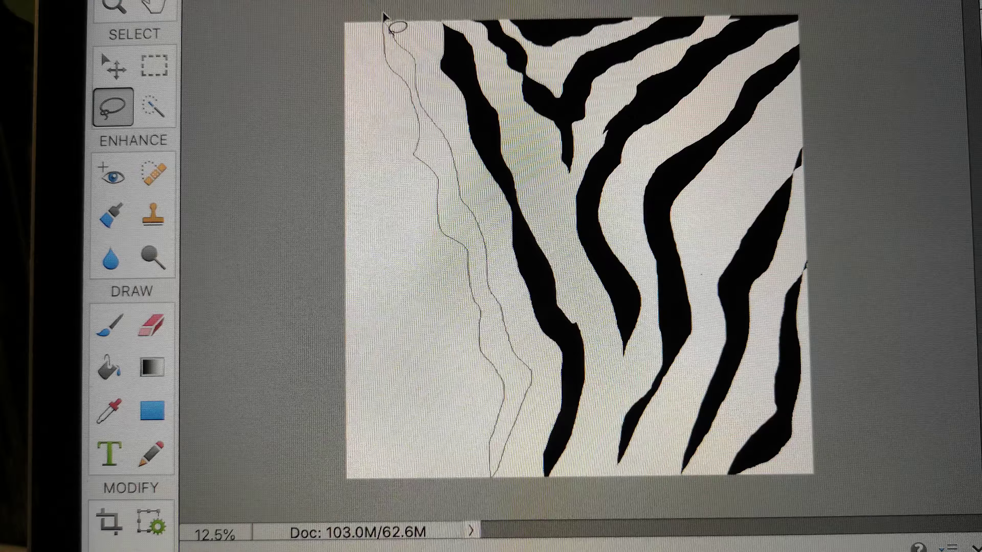
left_click(110, 367)
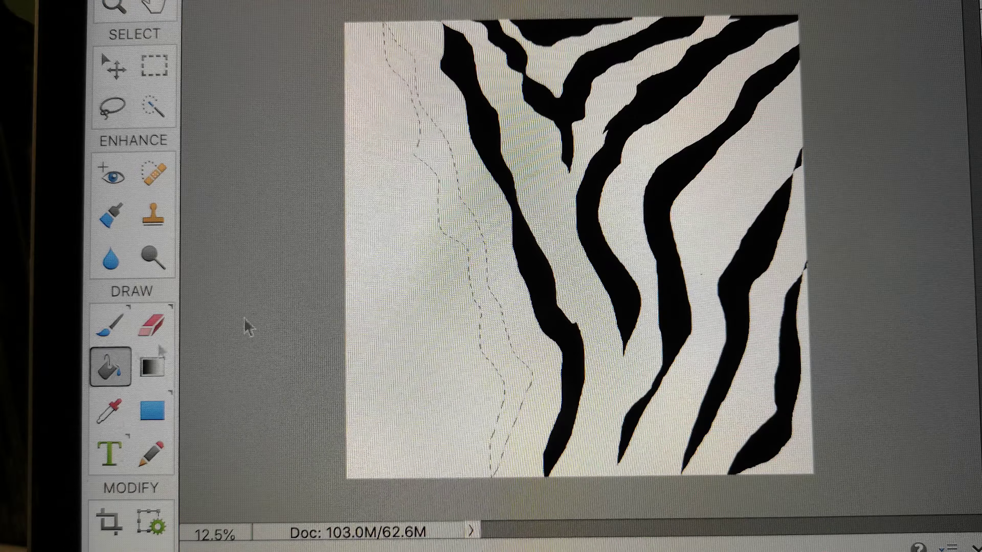
left_click(512, 266)
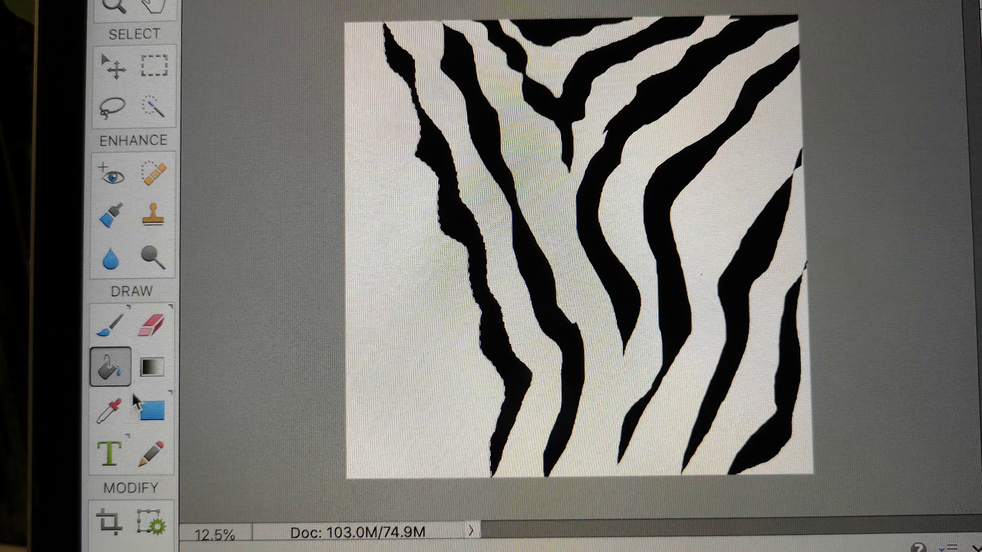
mouse_move(151, 170)
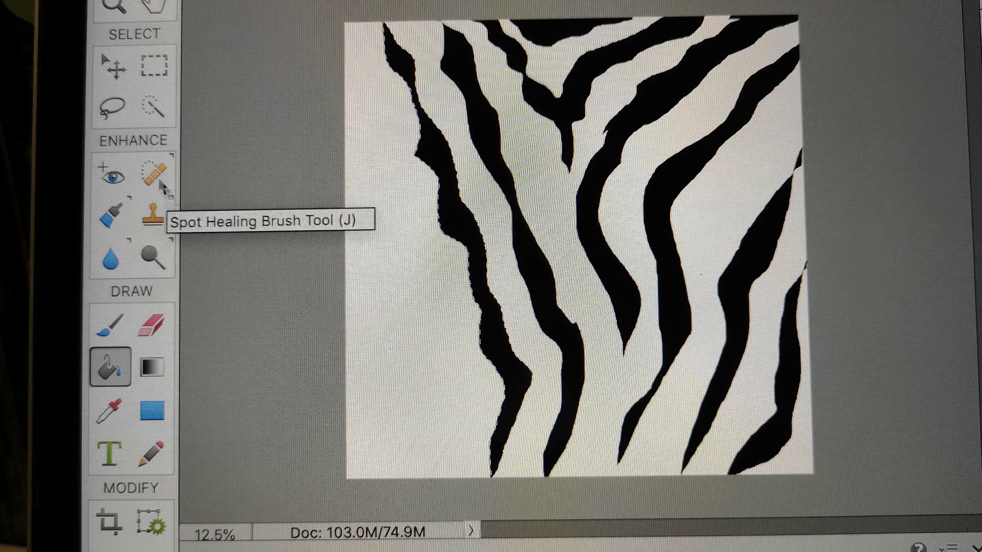
Lasso stripes along the left edge and bottom-left and fill them black
left_click(112, 107)
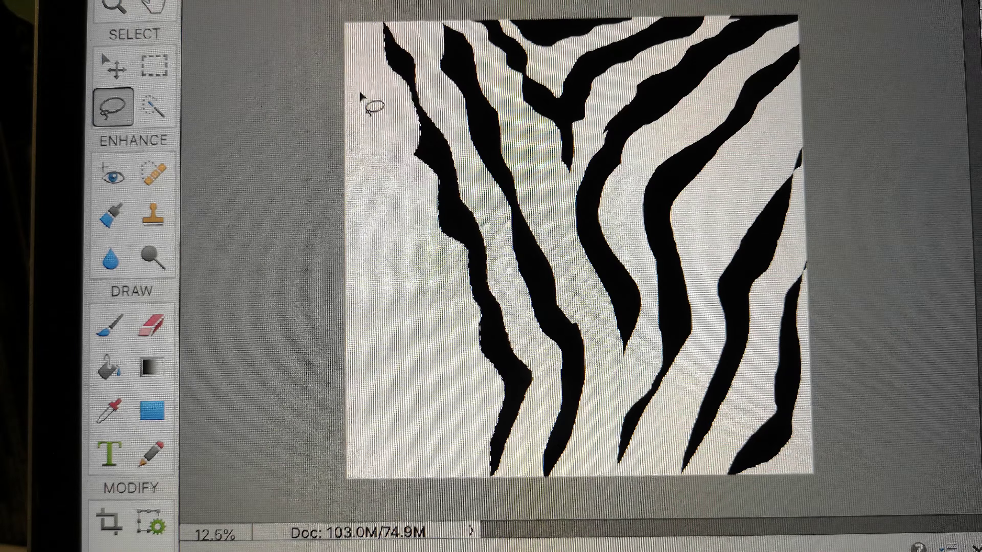
mouse_move(354, 357)
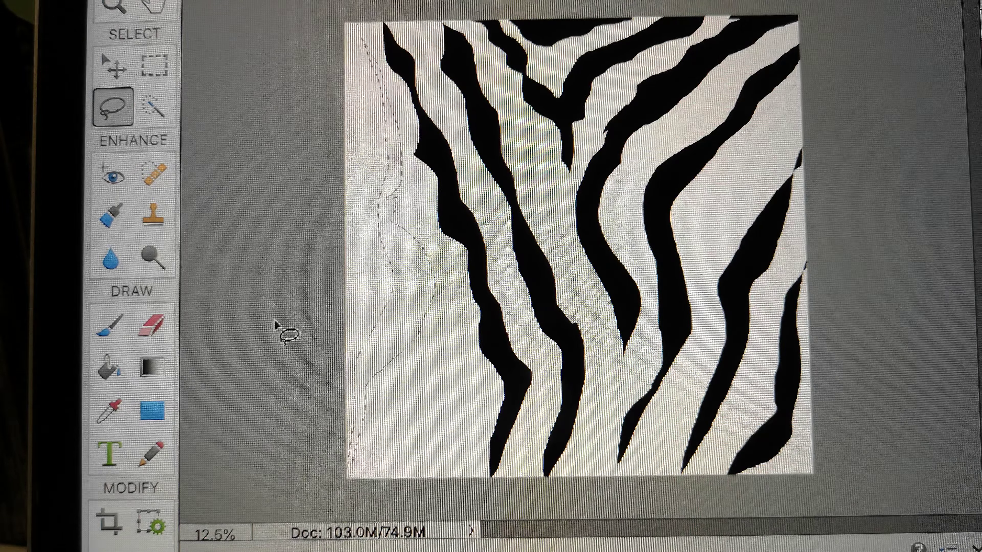
left_click(112, 366)
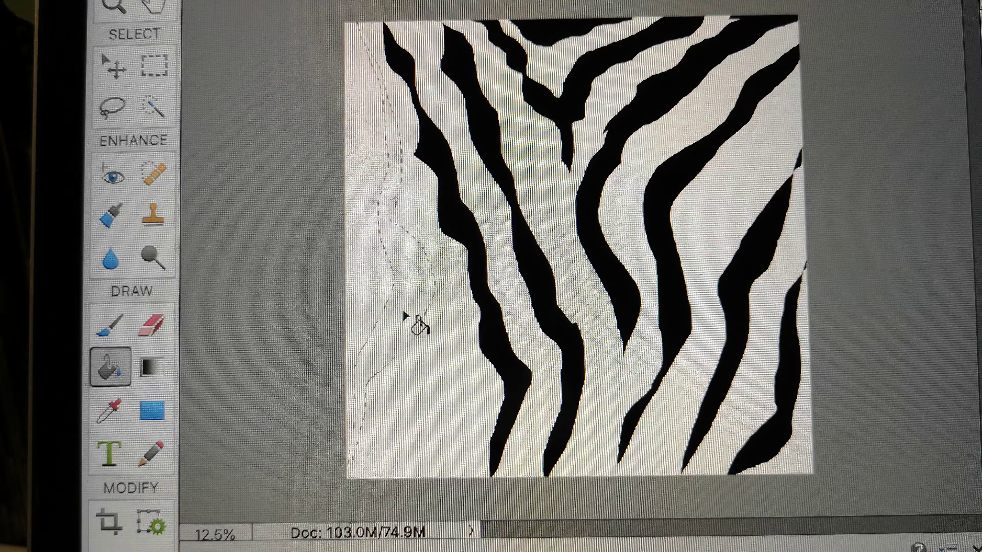
left_click(419, 326)
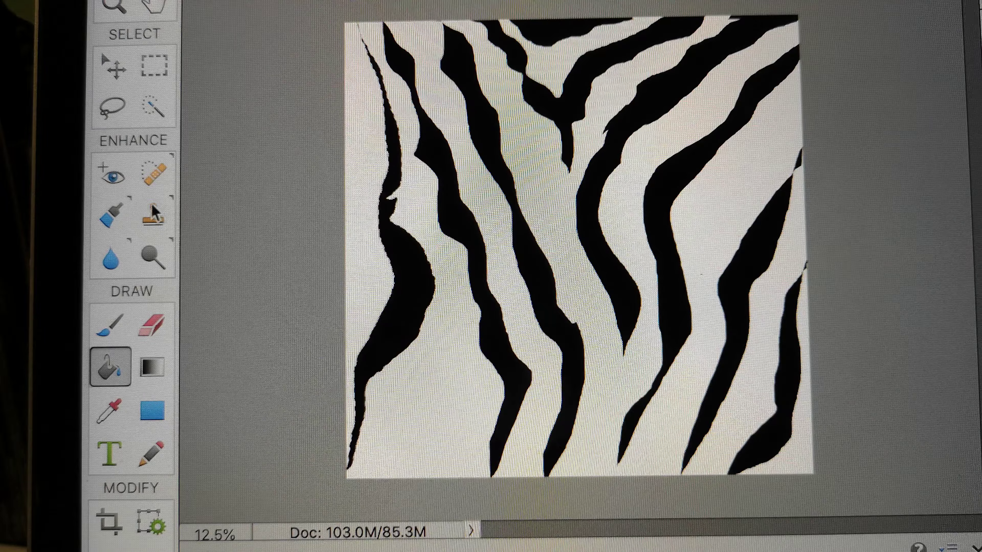
left_click(111, 107)
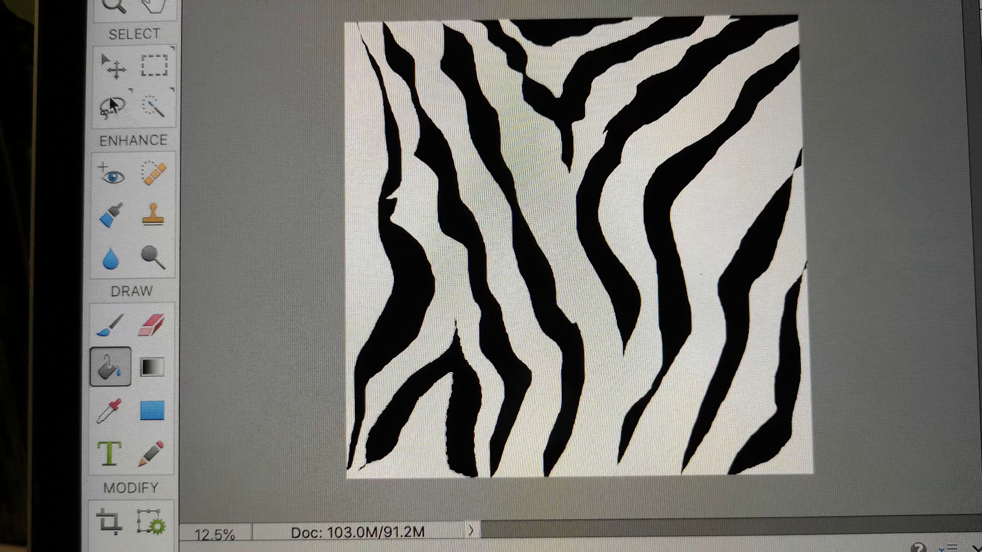
left_click(113, 104)
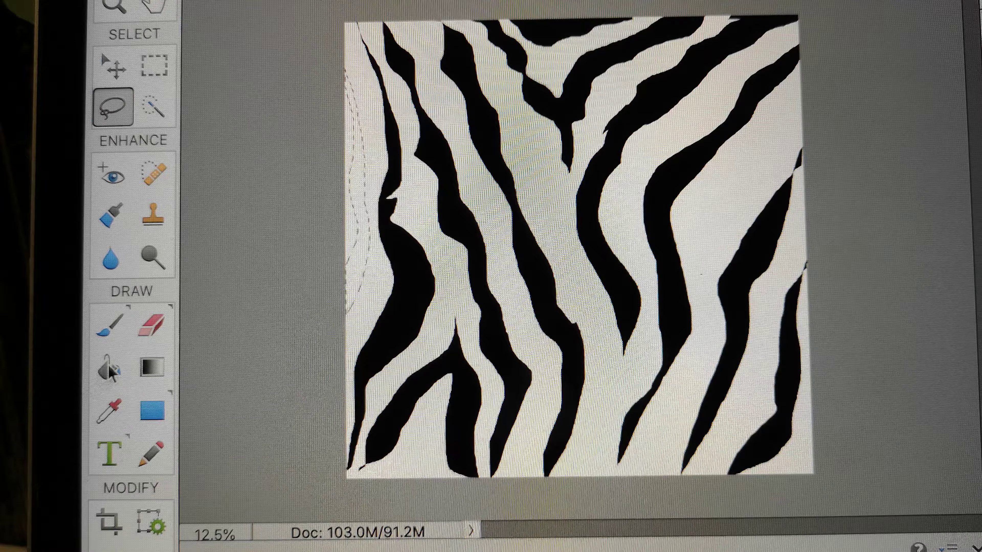
Fill the thin left-edge sliver selection with black using the Paint Bucket
left_click(112, 366)
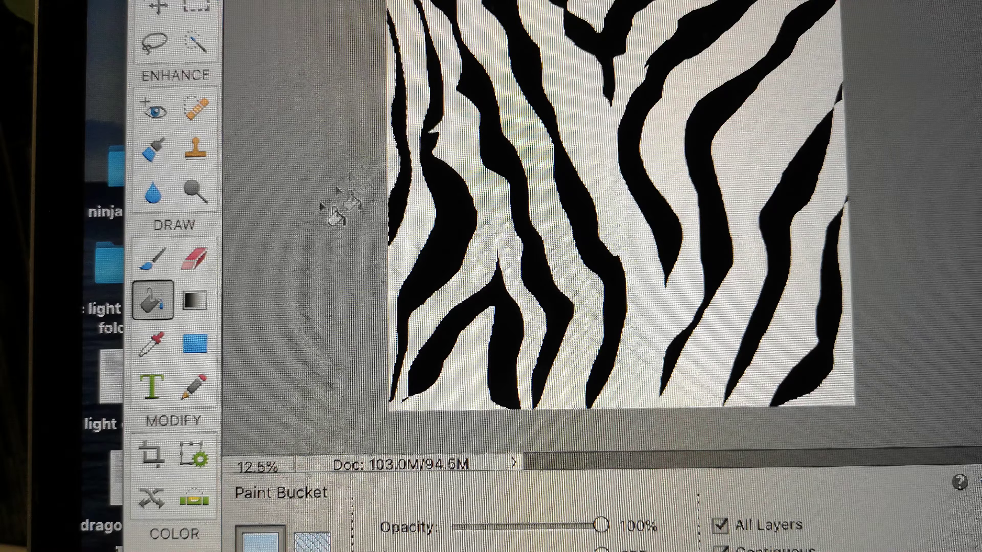
left_click(194, 257)
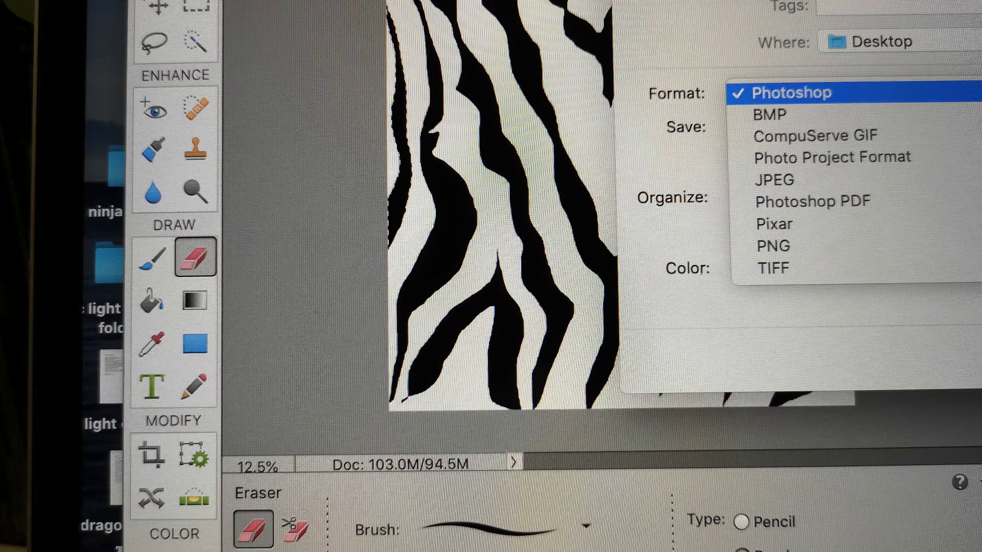
Save the zebra pattern to the Desktop as JPEG, confirming the JPEG options
left_click(774, 179)
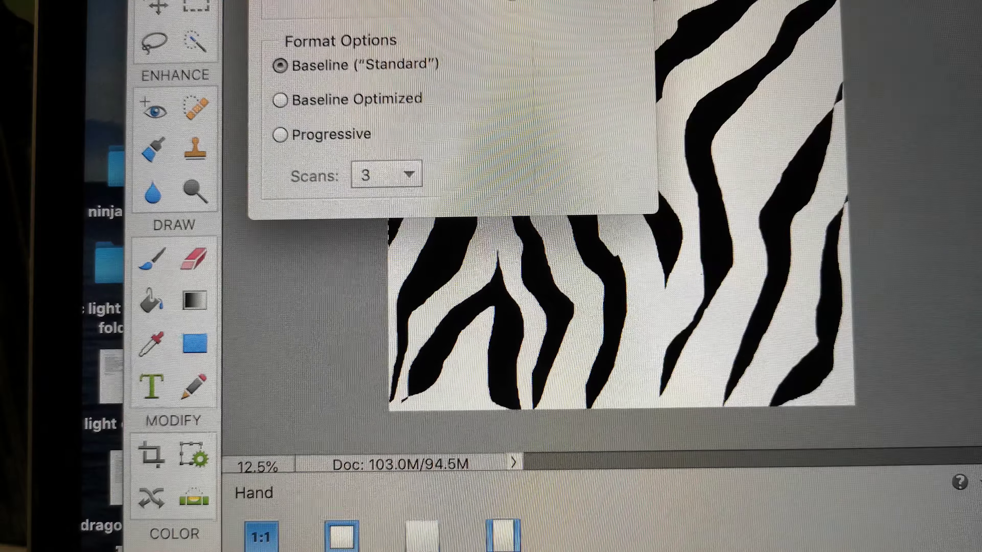
left_click(195, 257)
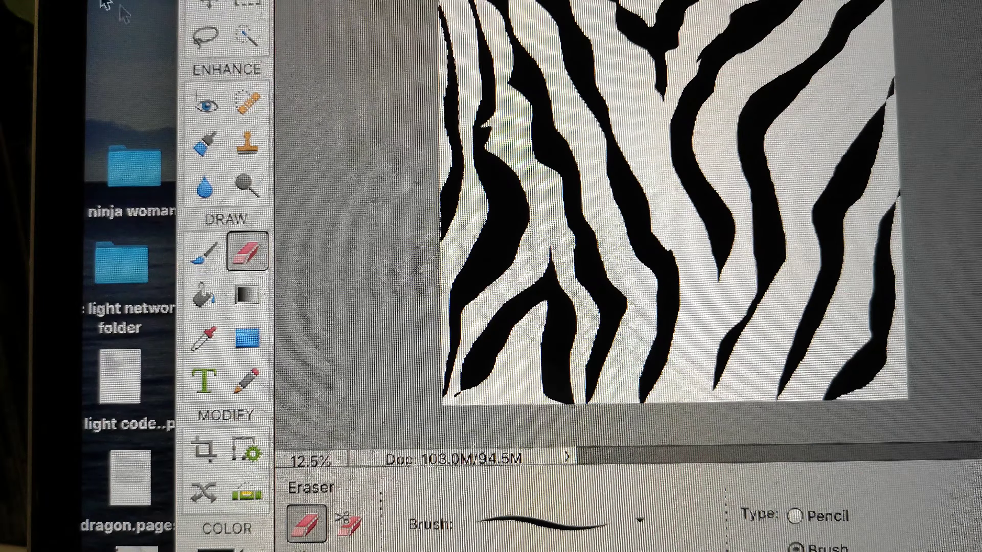
Lasso a narrow stripe between the central stripes and choose red fd0926 as the paint colour
left_click(206, 37)
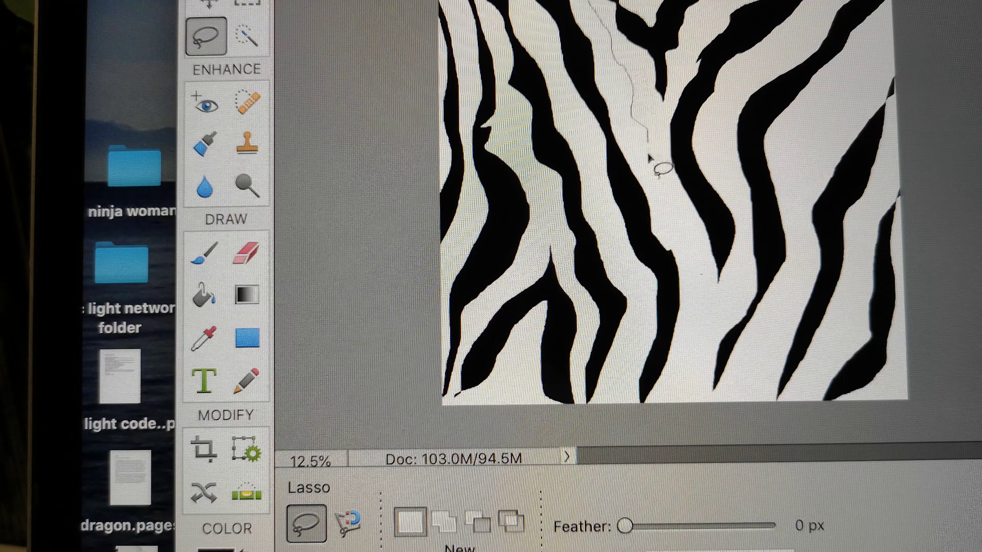
left_click_drag(658, 166, 688, 413)
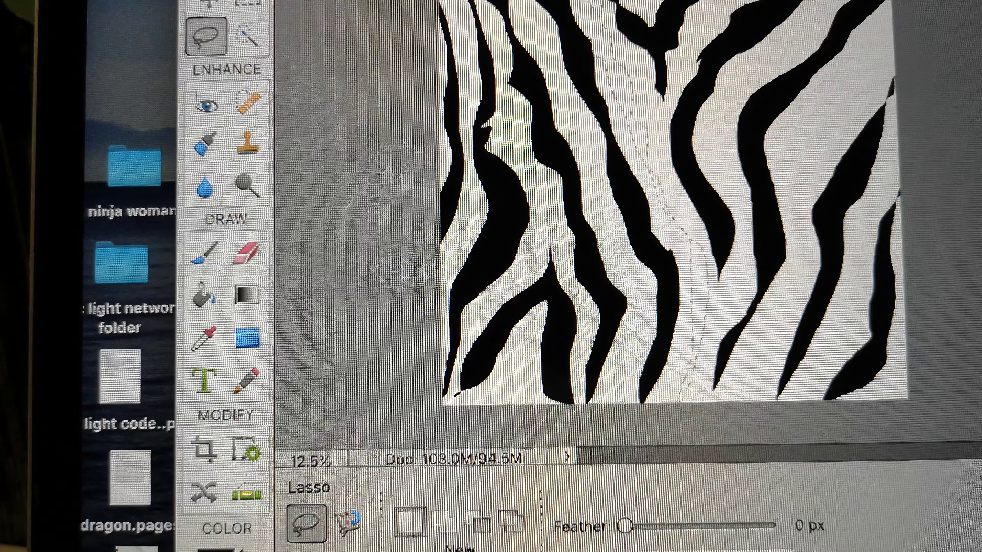
left_click(204, 338)
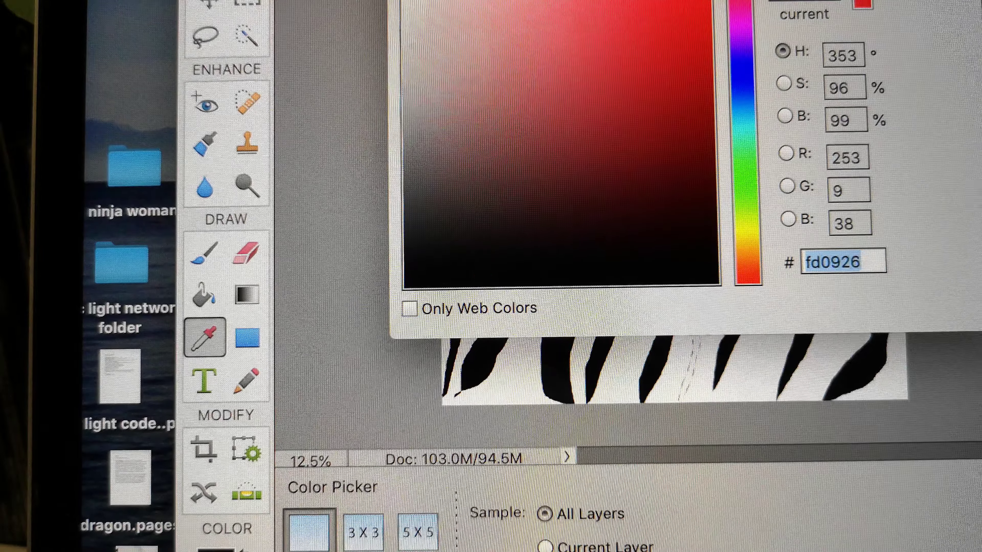
left_click(204, 36)
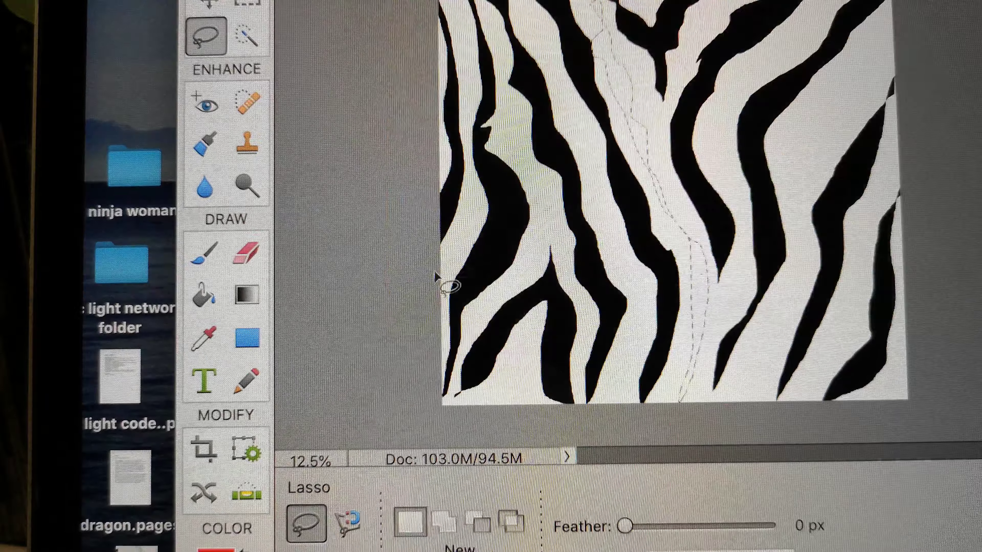
Fill the outlined central stripe with red and save the image as JPEG again
left_click(204, 295)
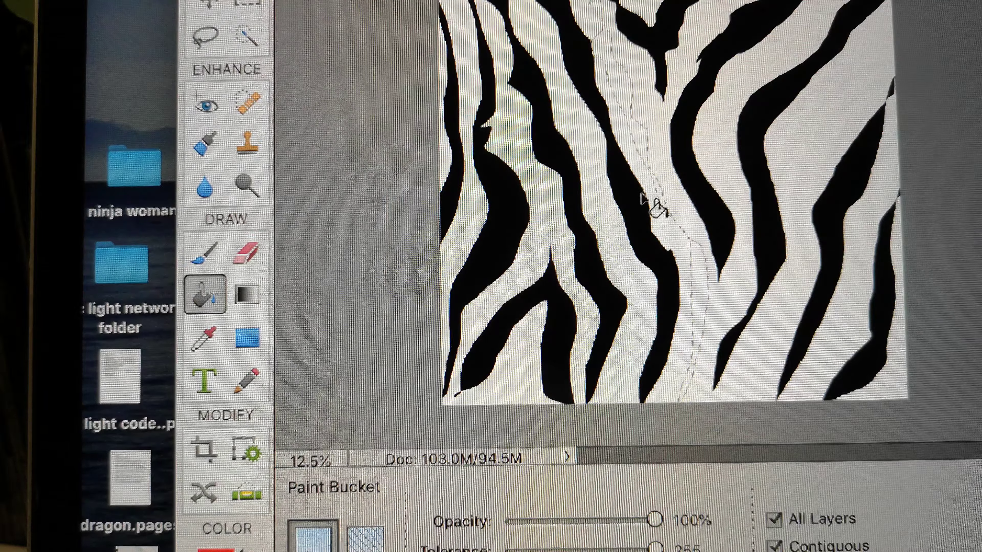
left_click(656, 212)
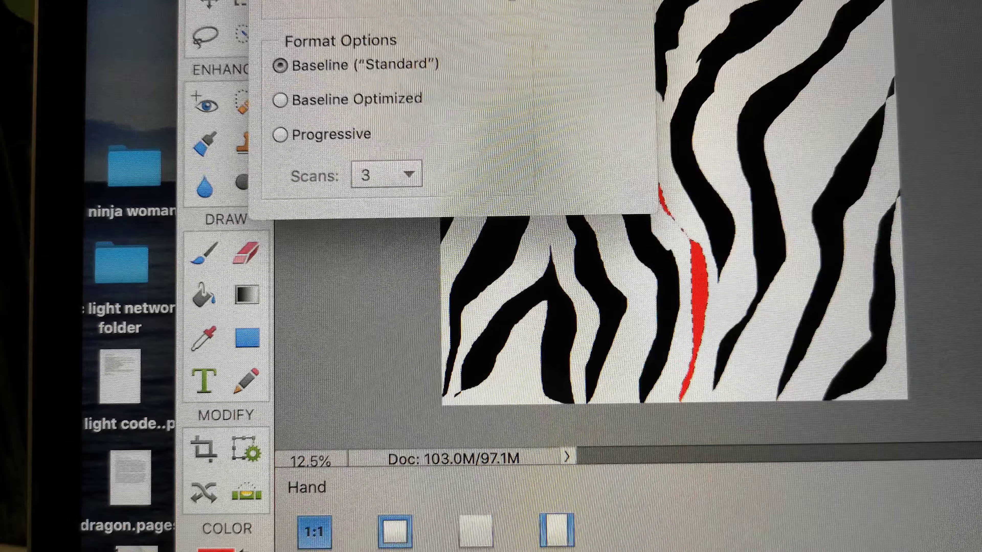
left_click(204, 294)
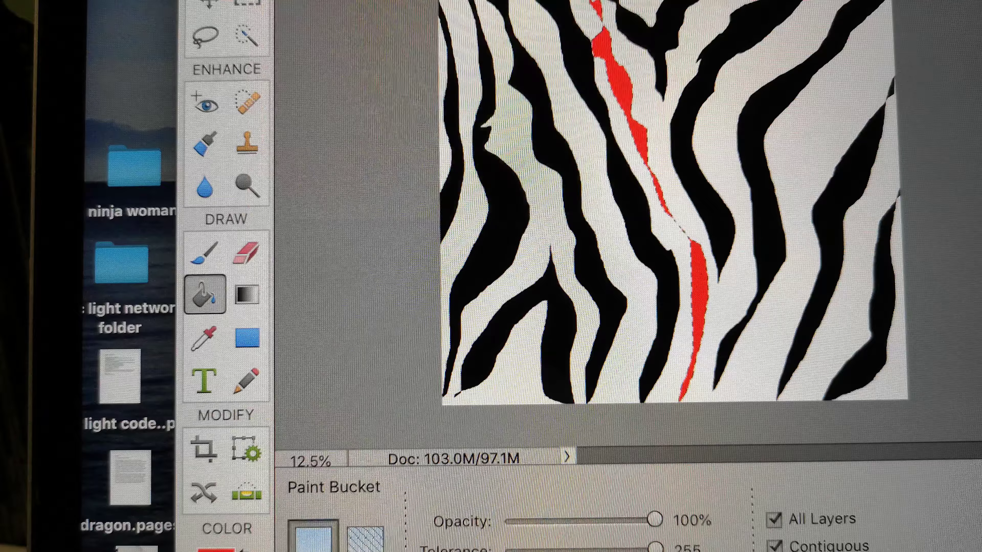